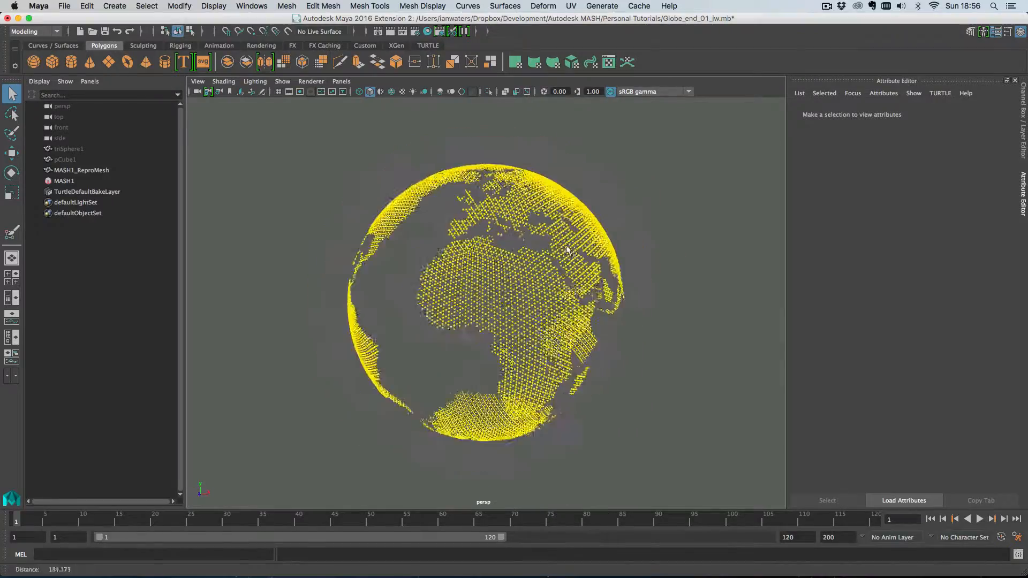
# Step: Orbit the finished yellow-continent globe to view it from several sides
pyautogui.moveTo(564, 256); pyautogui.dragTo(535, 246)
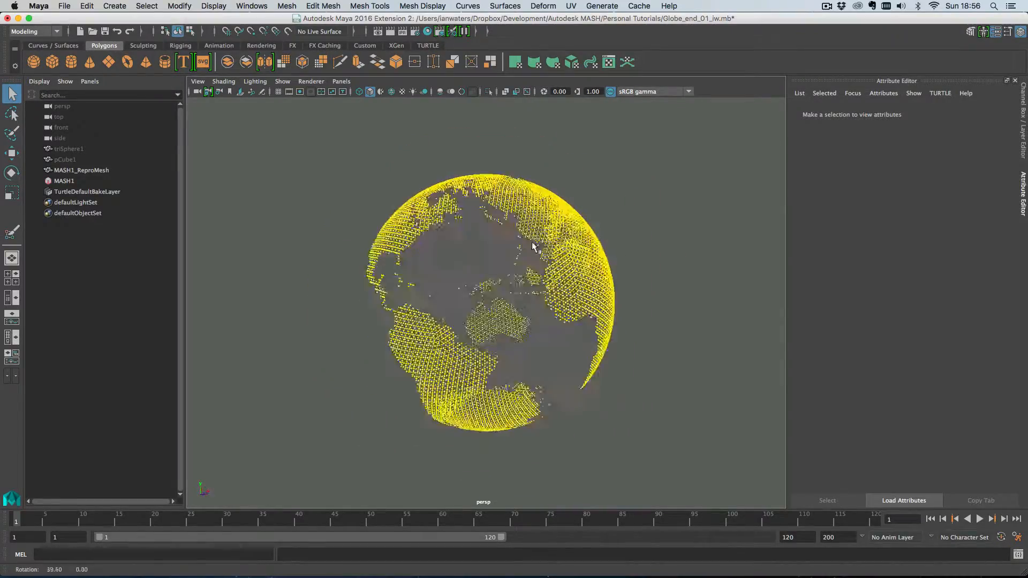
pyautogui.moveTo(534, 246); pyautogui.dragTo(465, 249)
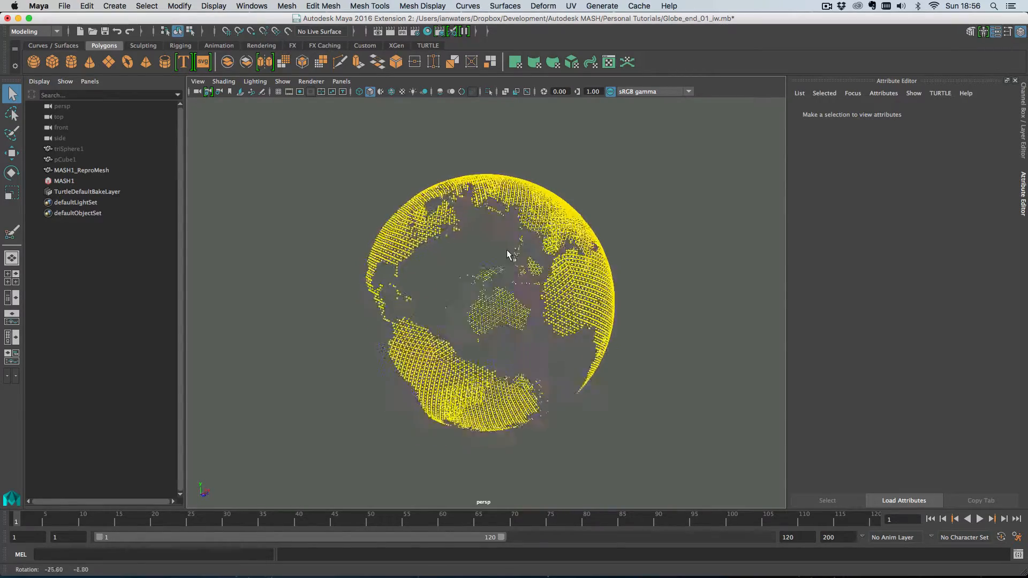
pyautogui.moveTo(508, 254); pyautogui.dragTo(473, 274)
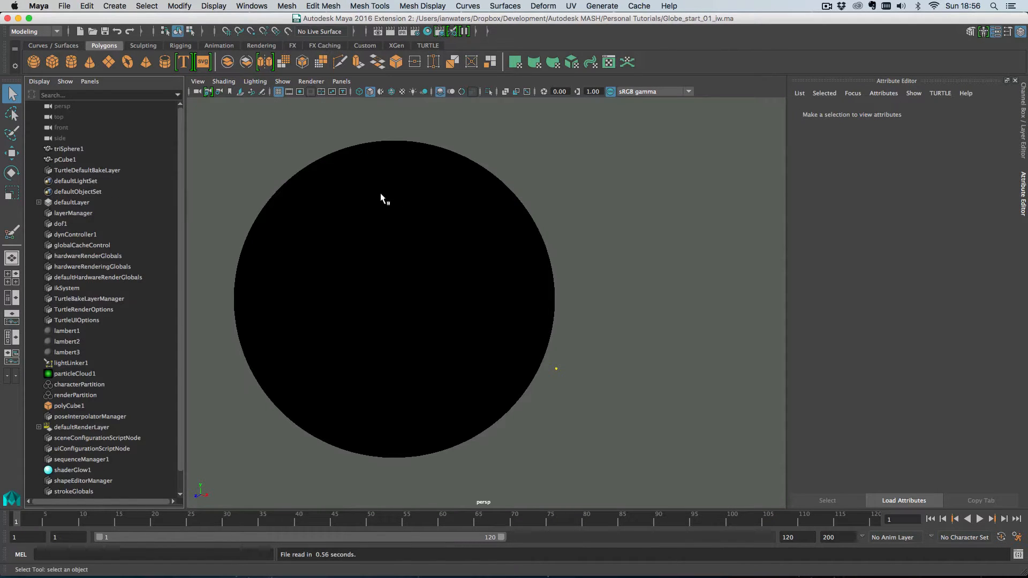
# Step: Create a MASH network from pCube1 and show its MASH1_Distribute settings
pyautogui.click(64, 159)
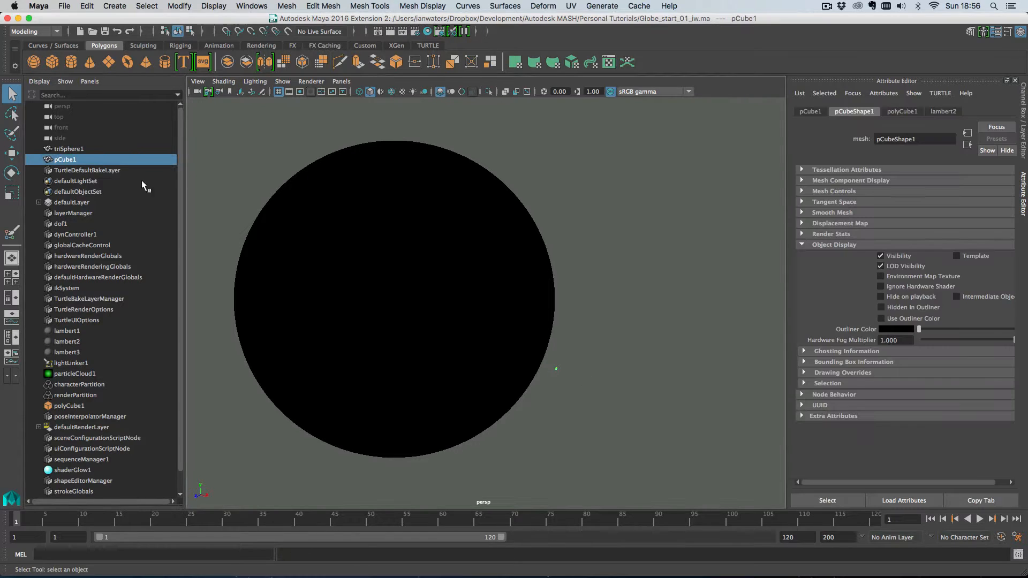
pyautogui.moveTo(556, 368); pyautogui.dragTo(586, 376)
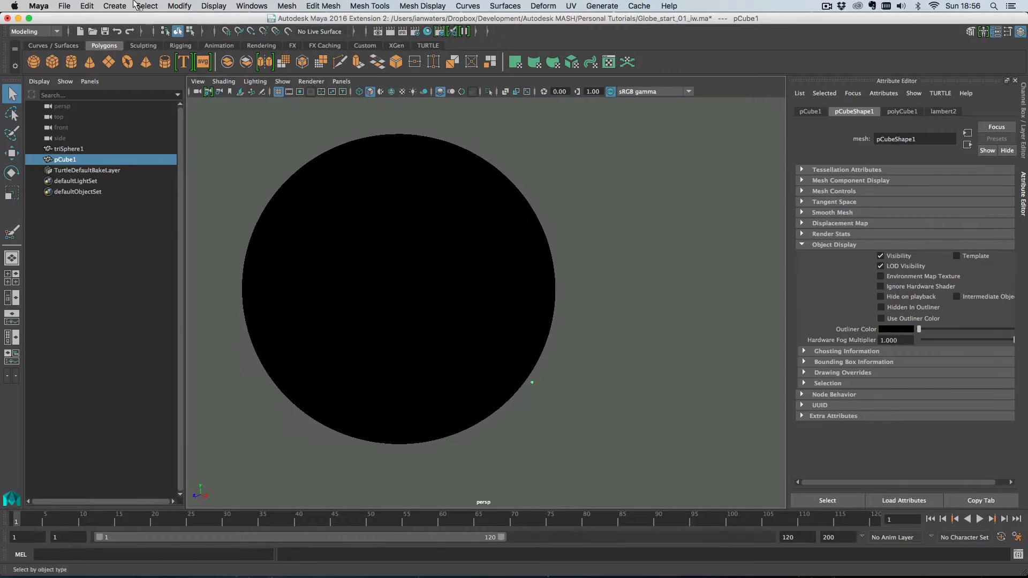
pyautogui.click(114, 6)
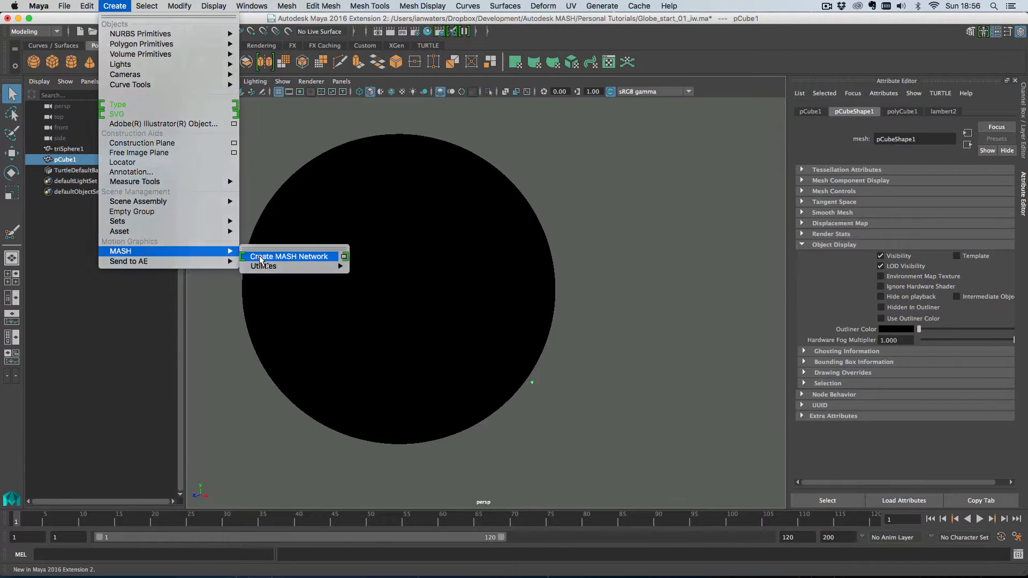
pyautogui.click(288, 257)
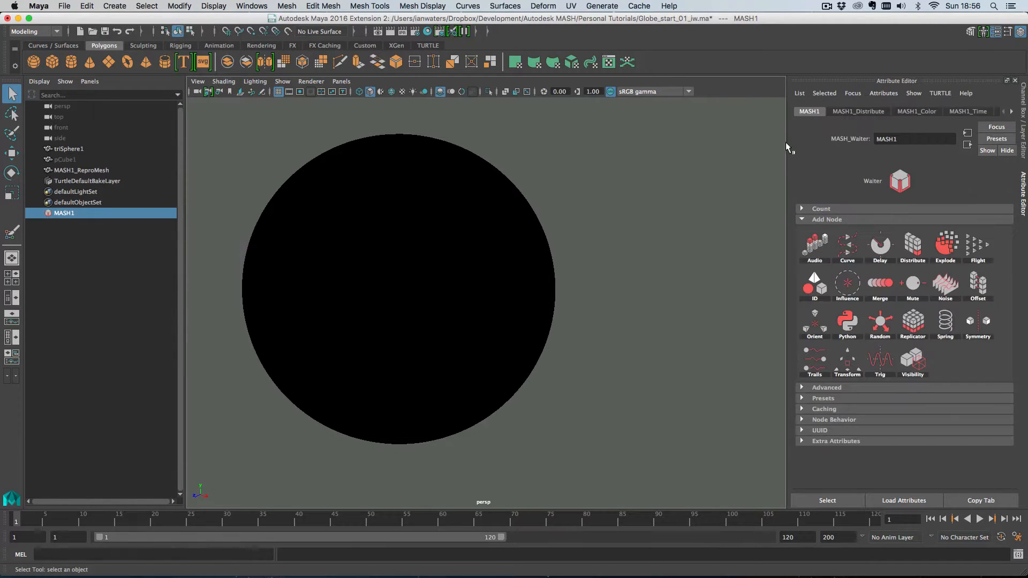
pyautogui.click(858, 111)
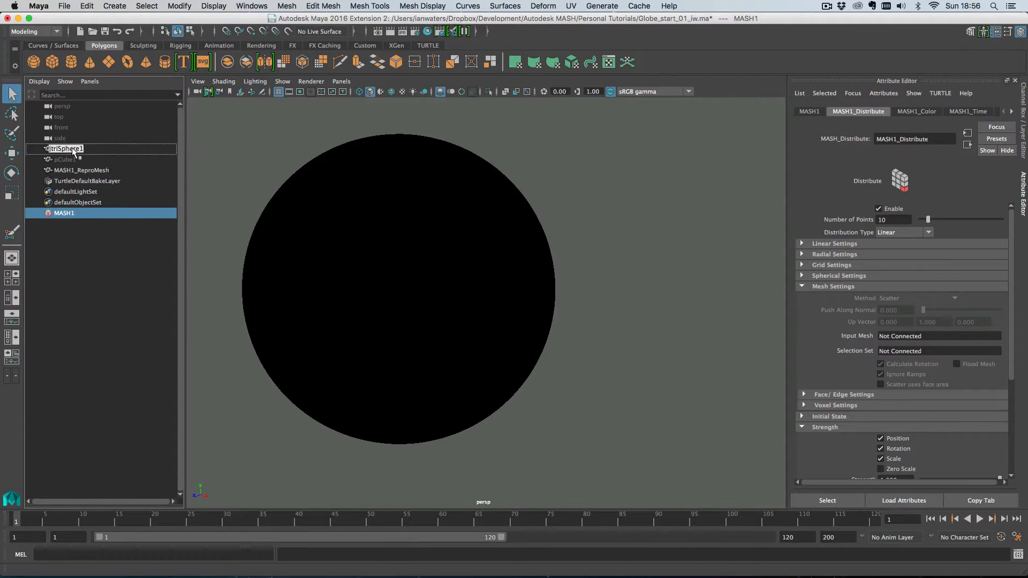
# Step: Connect triSphere1 as the distribution mesh and set Number of Points to 10000
pyautogui.click(903, 232)
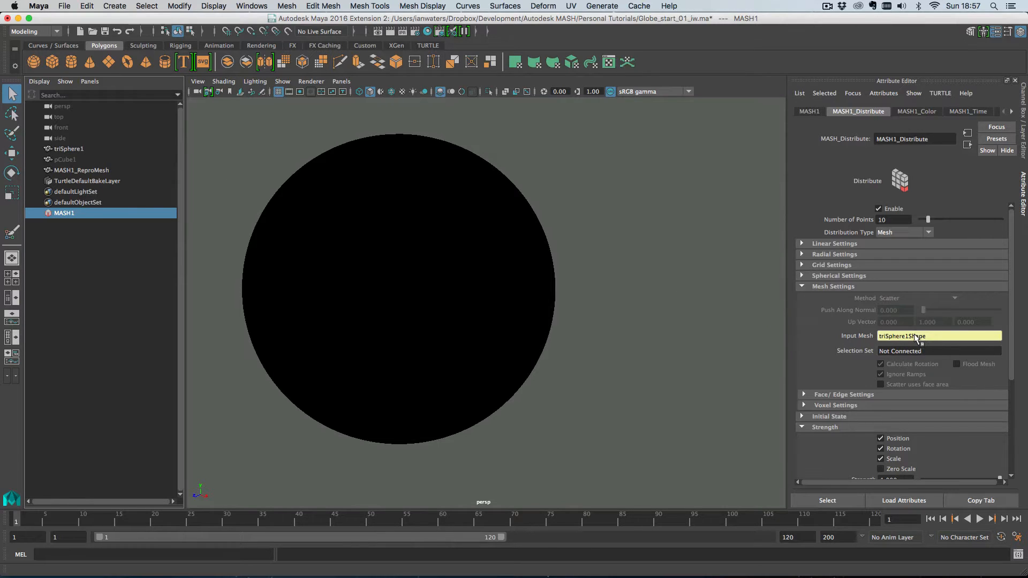
pyautogui.write('0')
pyautogui.press('Return')
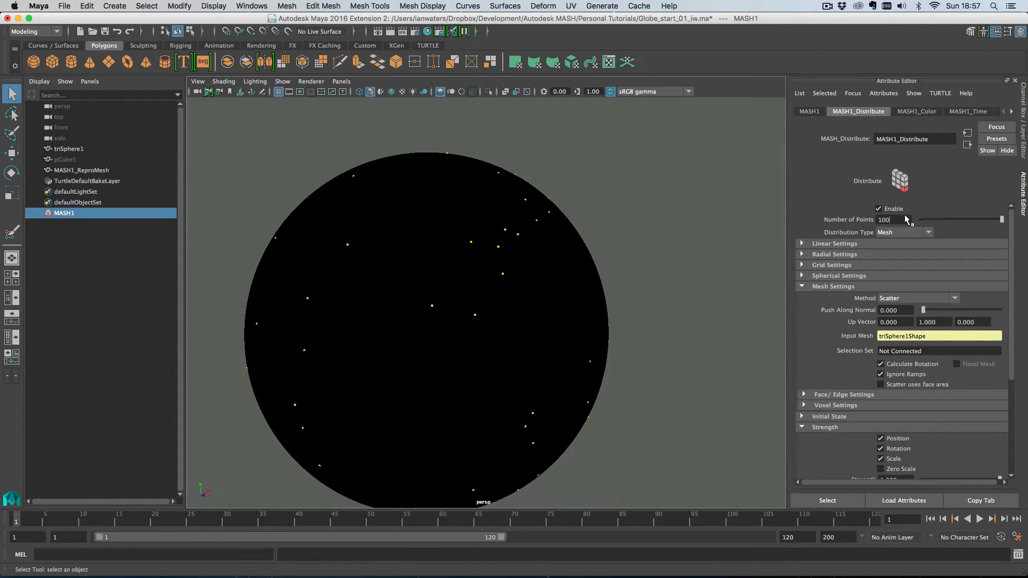
pyautogui.write('1000')
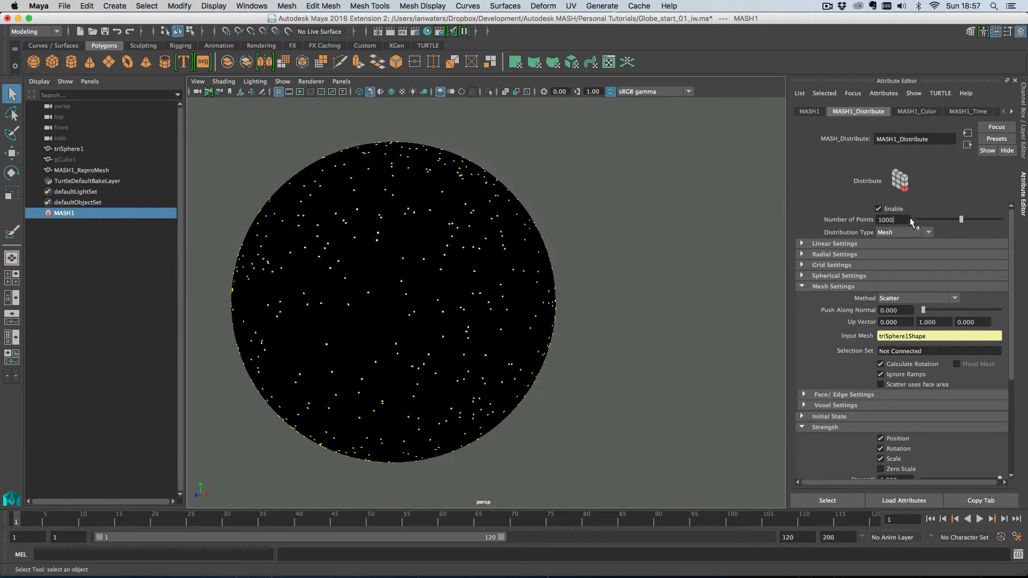
pyautogui.write('10000')
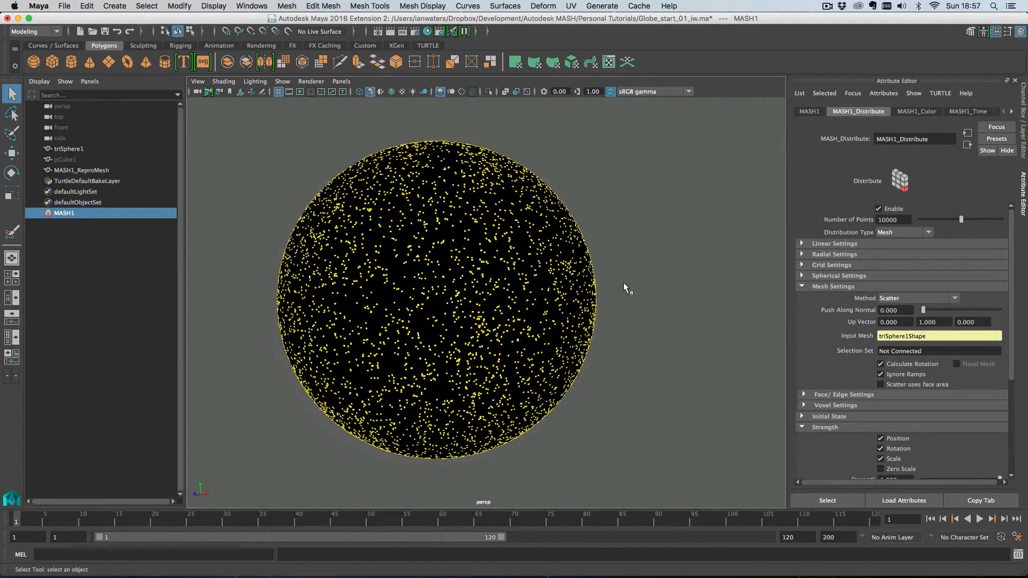
pyautogui.moveTo(914, 311)
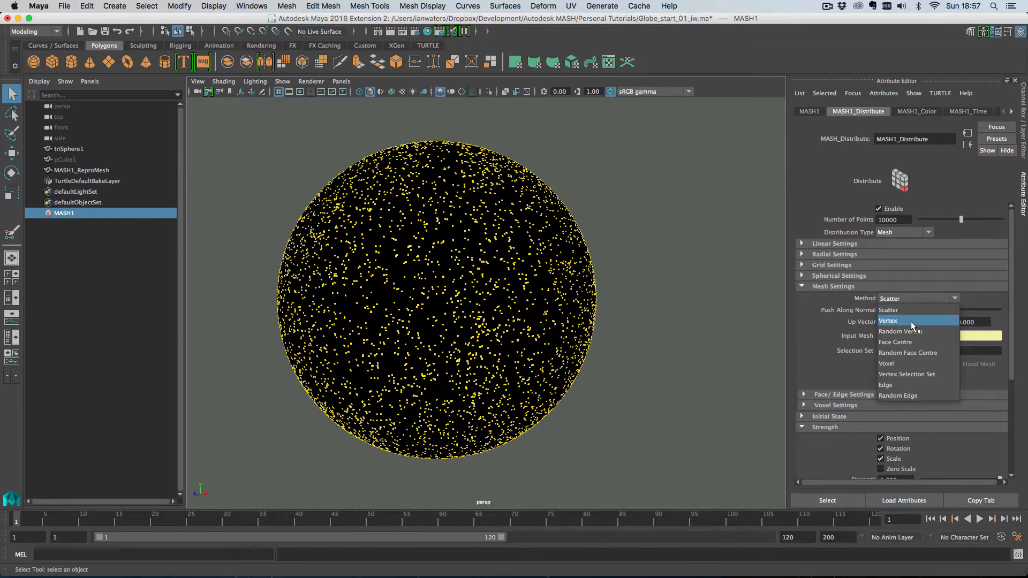
# Step: Try the Vertex, Face Centre and Random Face Centre distribution methods
pyautogui.click(888, 321)
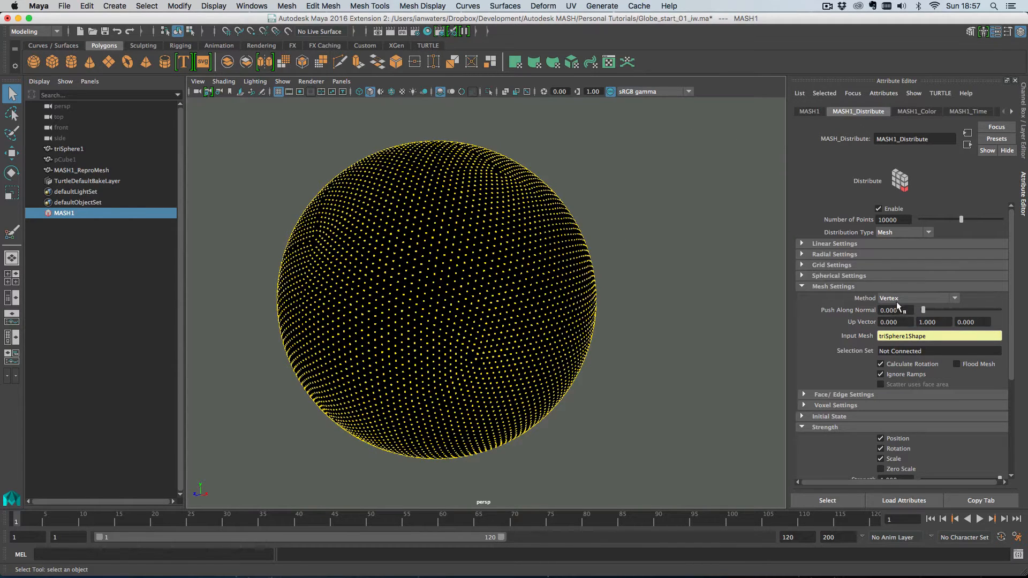
pyautogui.click(918, 297)
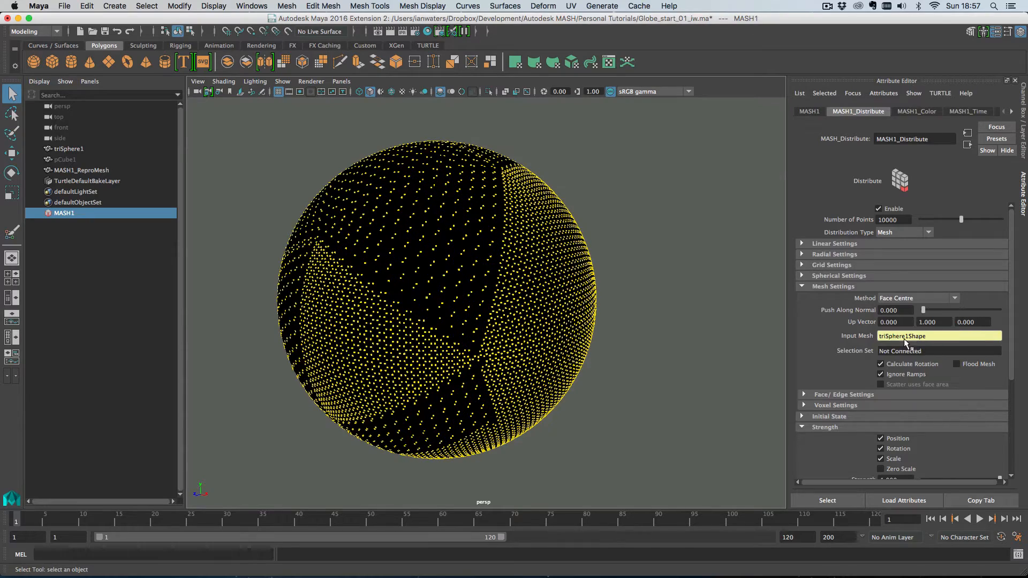
pyautogui.click(954, 298)
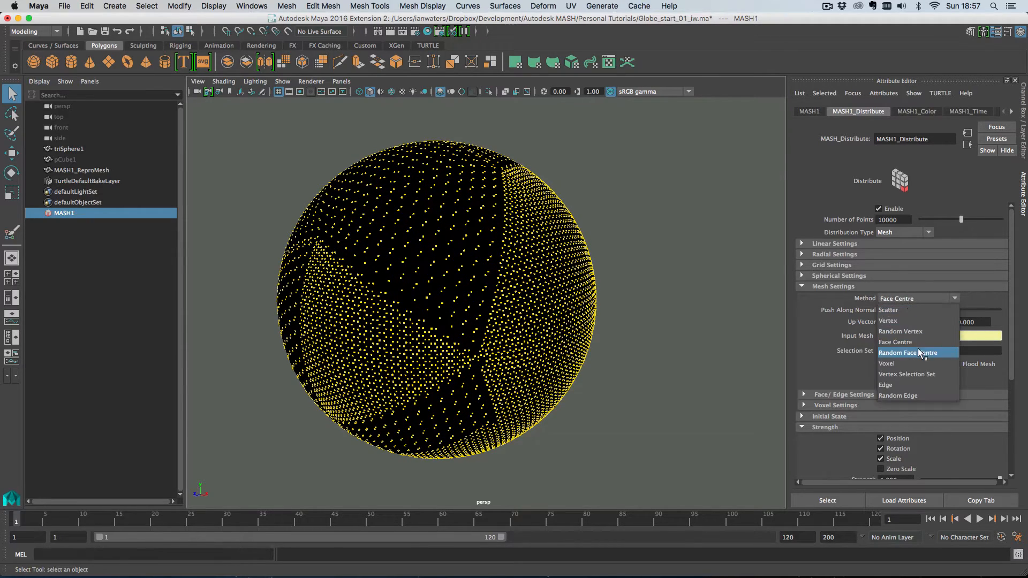
pyautogui.click(908, 353)
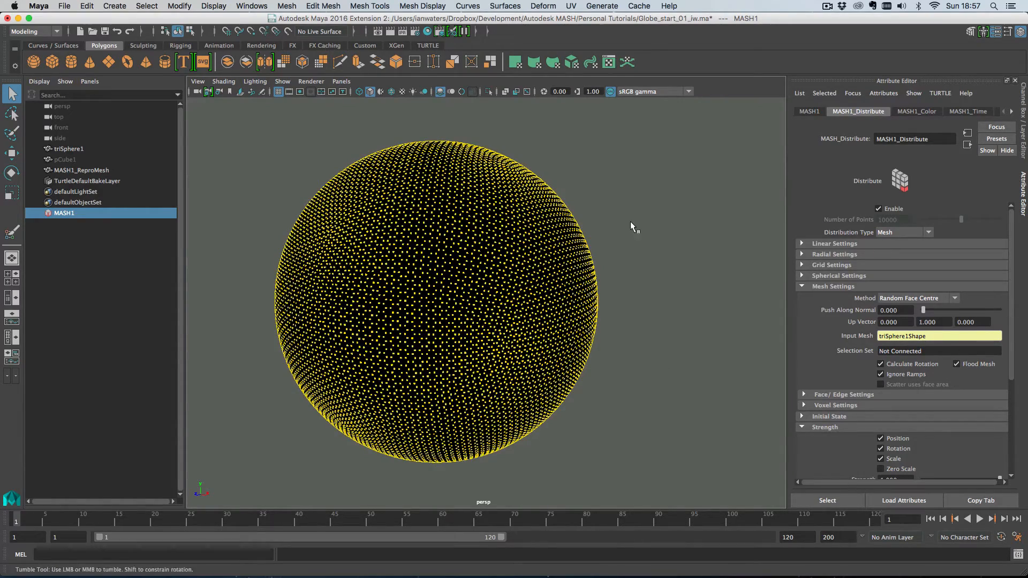
pyautogui.moveTo(633, 227); pyautogui.dragTo(557, 266)
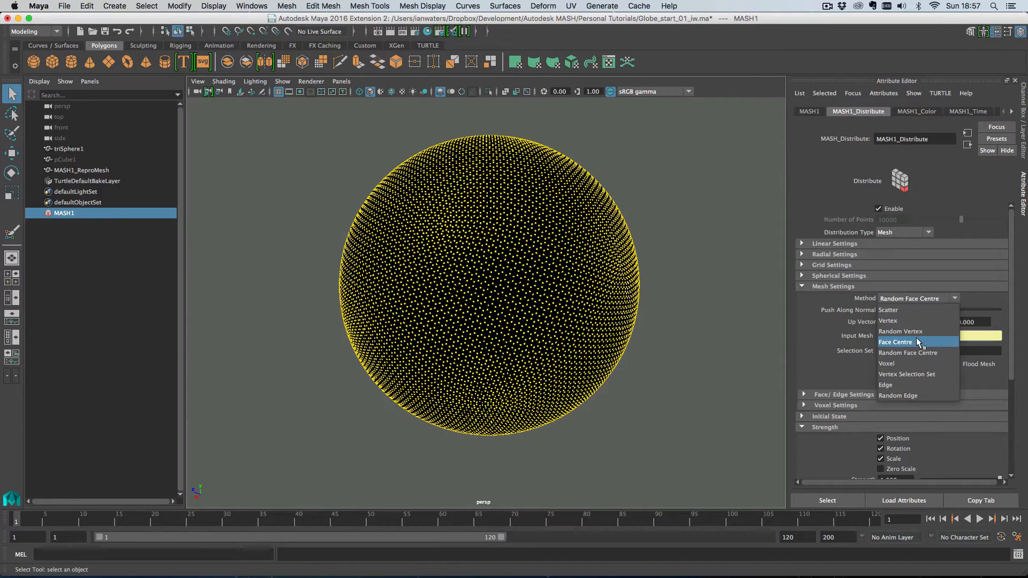
# Step: Try the Edge method, then settle the distribution on Vertex
pyautogui.click(888, 320)
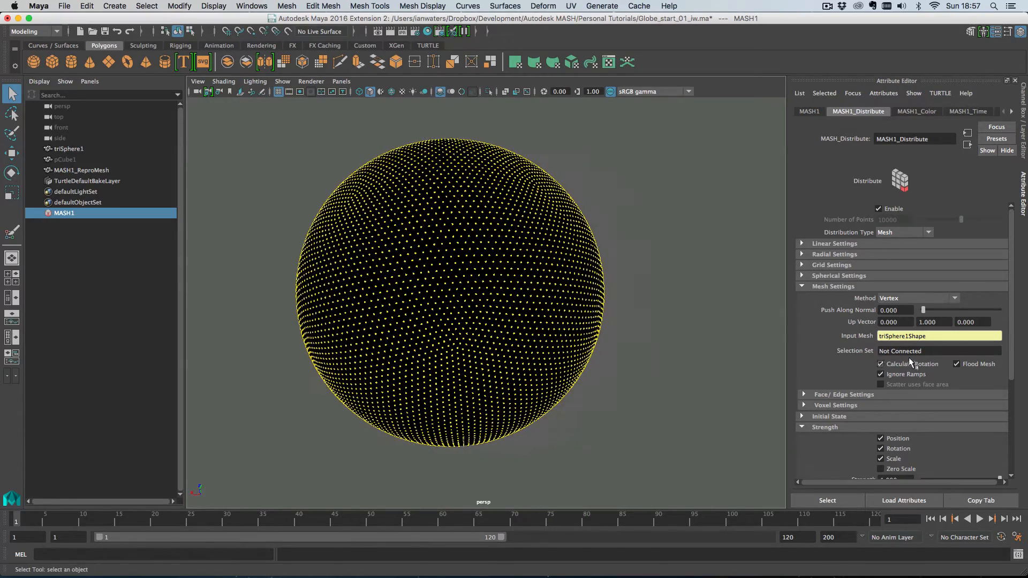
pyautogui.click(918, 298)
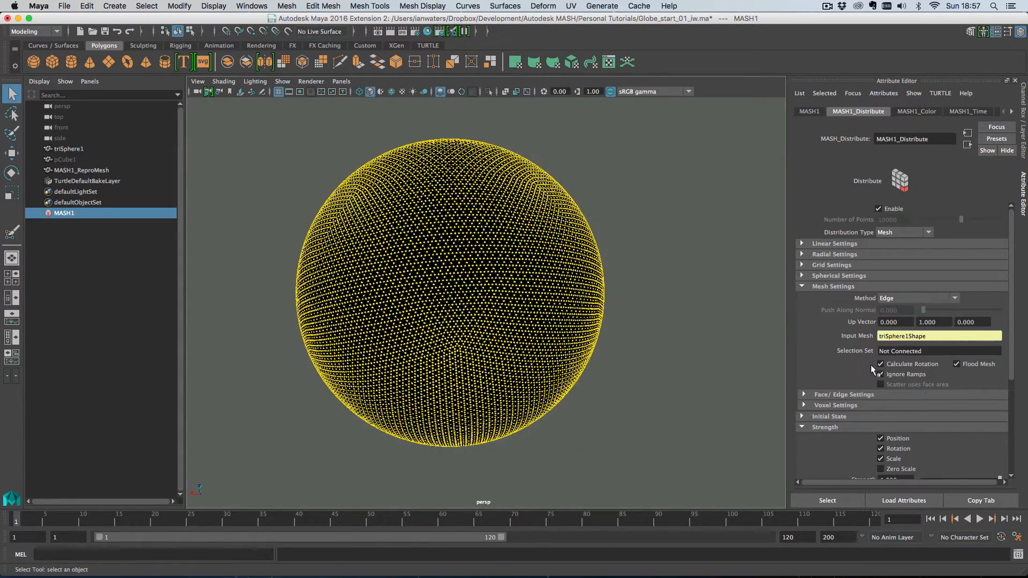
pyautogui.click(918, 298)
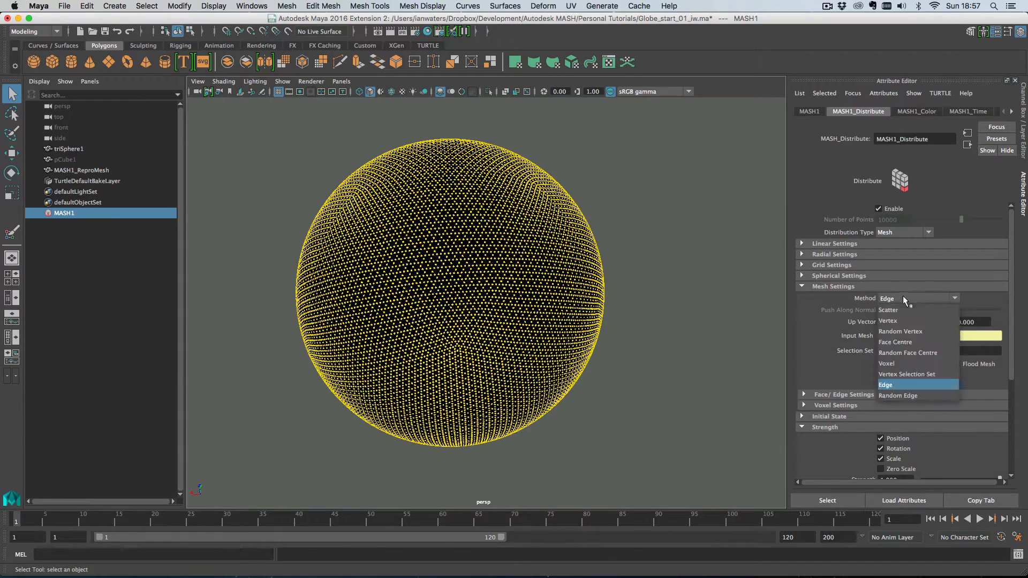
pyautogui.click(889, 321)
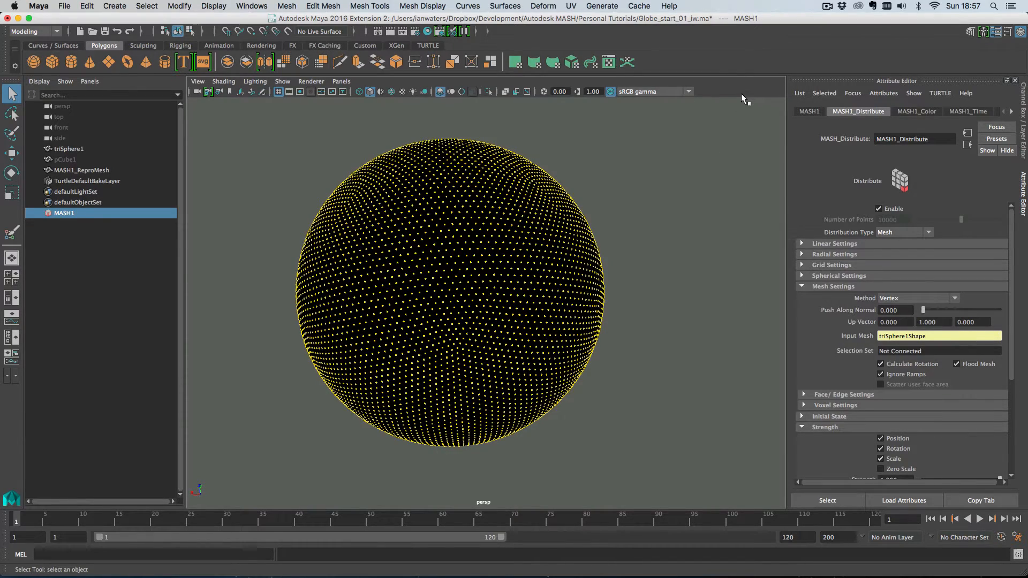
pyautogui.moveTo(741, 98); pyautogui.dragTo(608, 275)
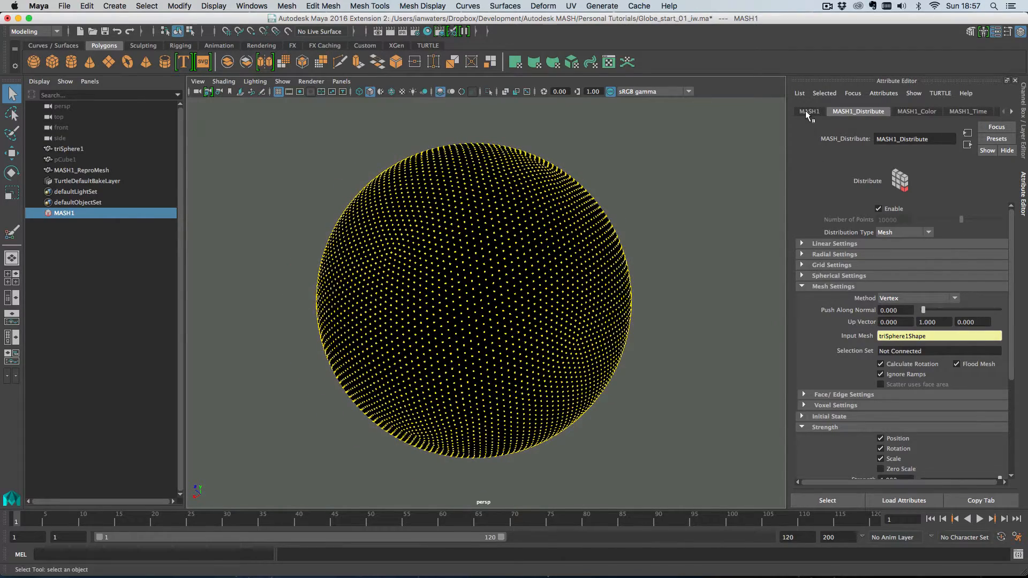
pyautogui.click(809, 111)
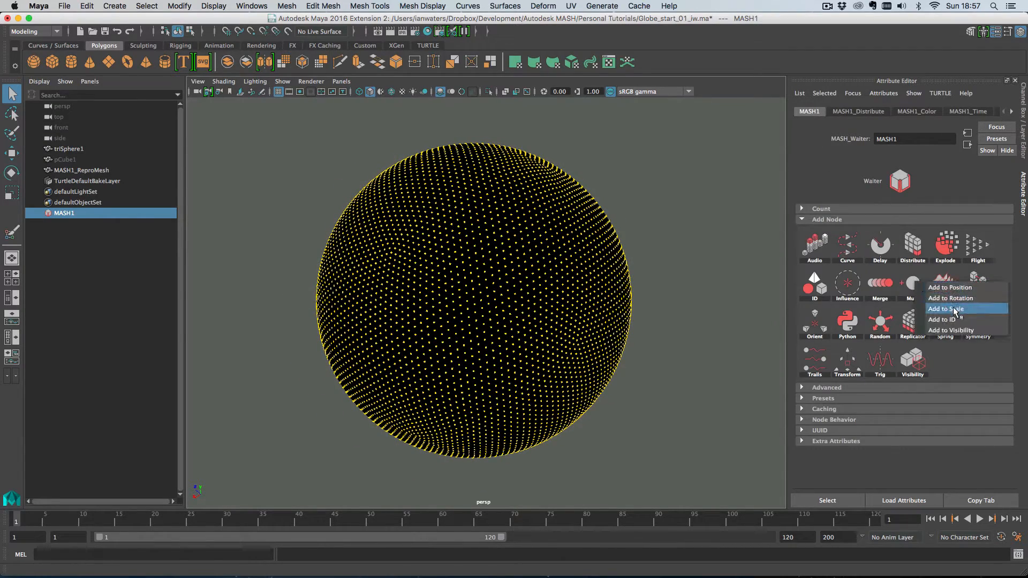
pyautogui.click(945, 309)
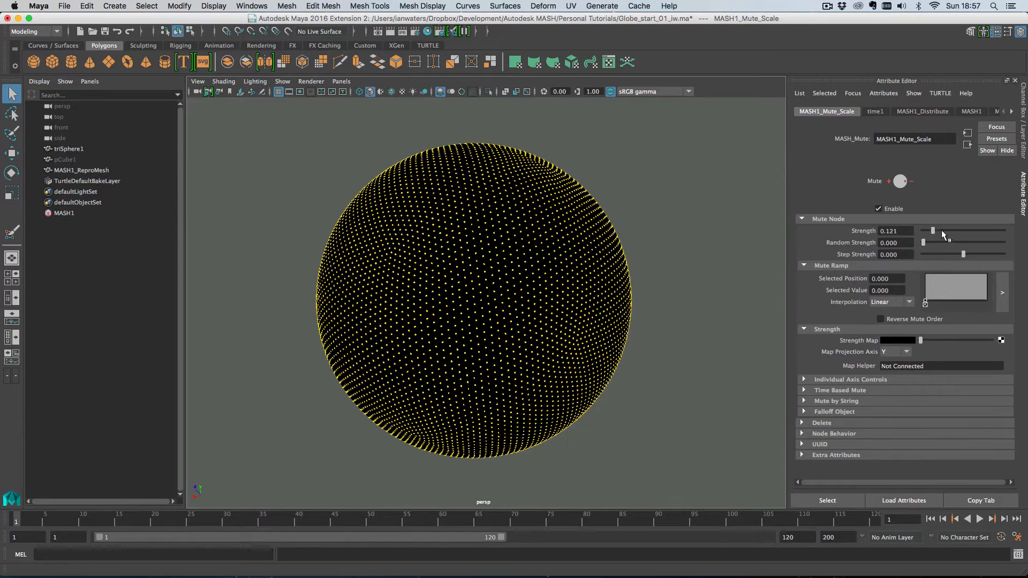
pyautogui.moveTo(932, 231); pyautogui.dragTo(976, 231)
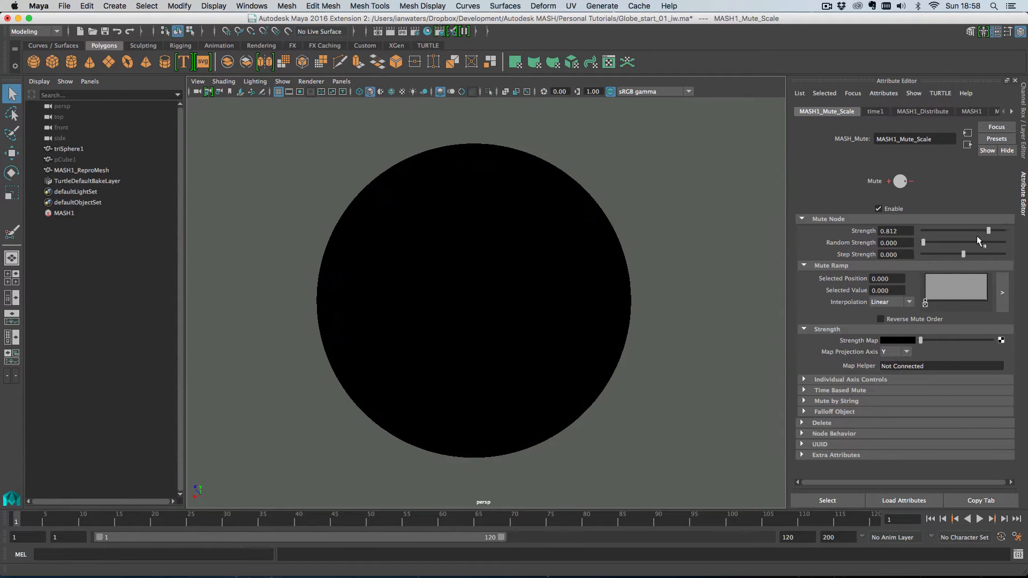
pyautogui.moveTo(978, 231); pyautogui.dragTo(923, 230)
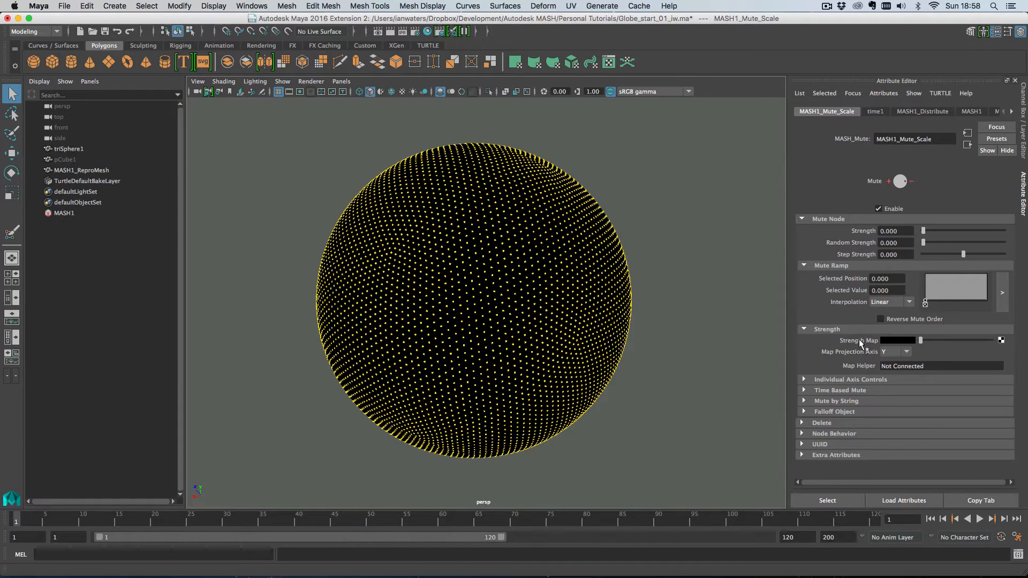
pyautogui.moveTo(1004, 343)
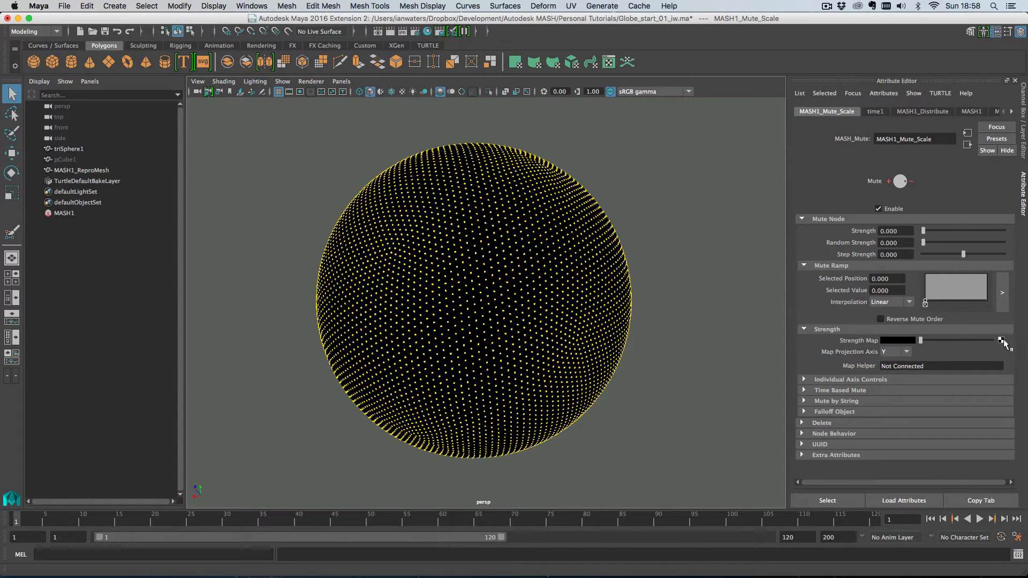
# Step: Connect a File texture using earthspec.jpg to the Mute node's Strength Map
pyautogui.click(1000, 340)
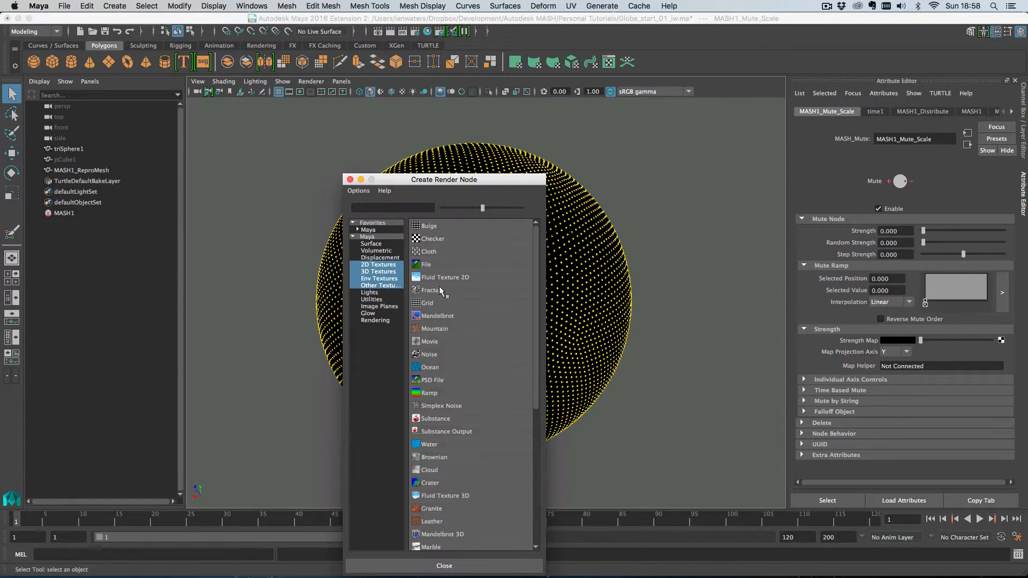
pyautogui.click(424, 264)
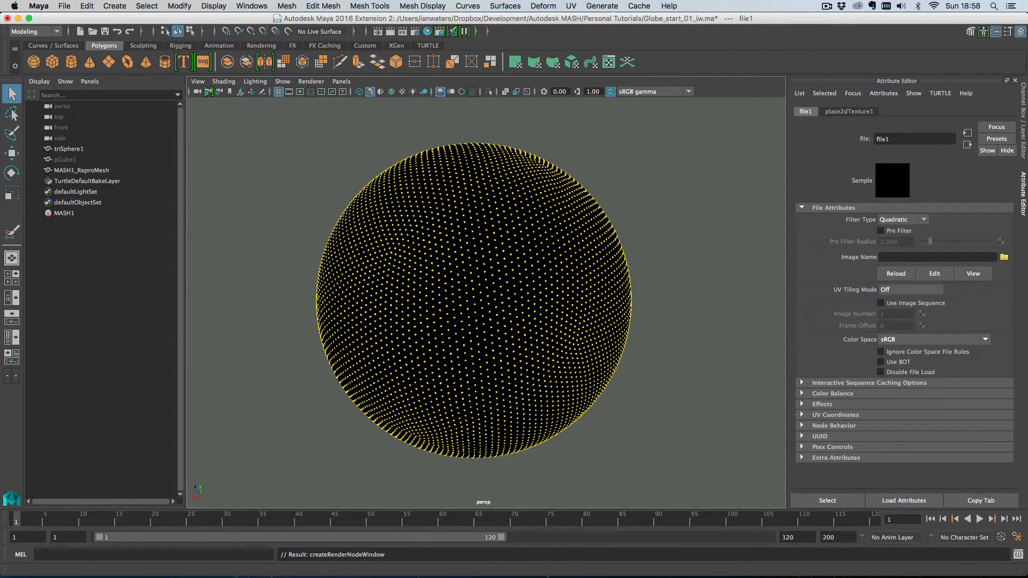
pyautogui.moveTo(471, 189)
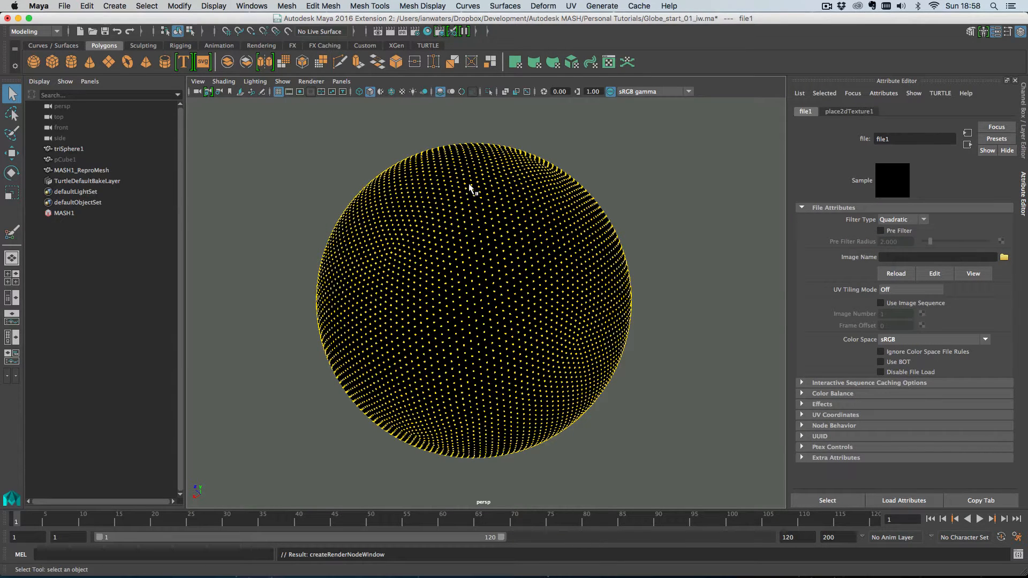
pyautogui.click(1003, 256)
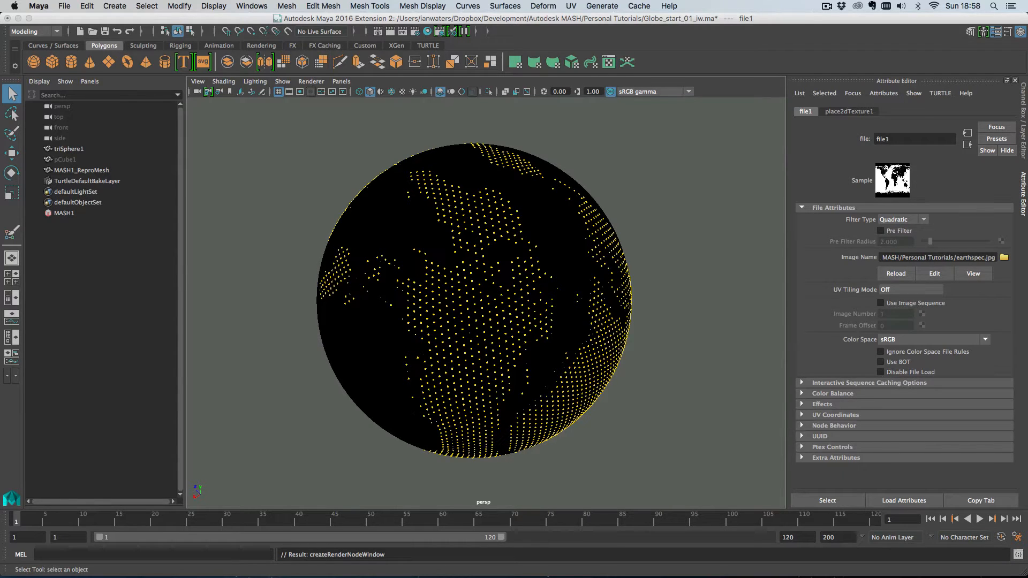
pyautogui.click(973, 274)
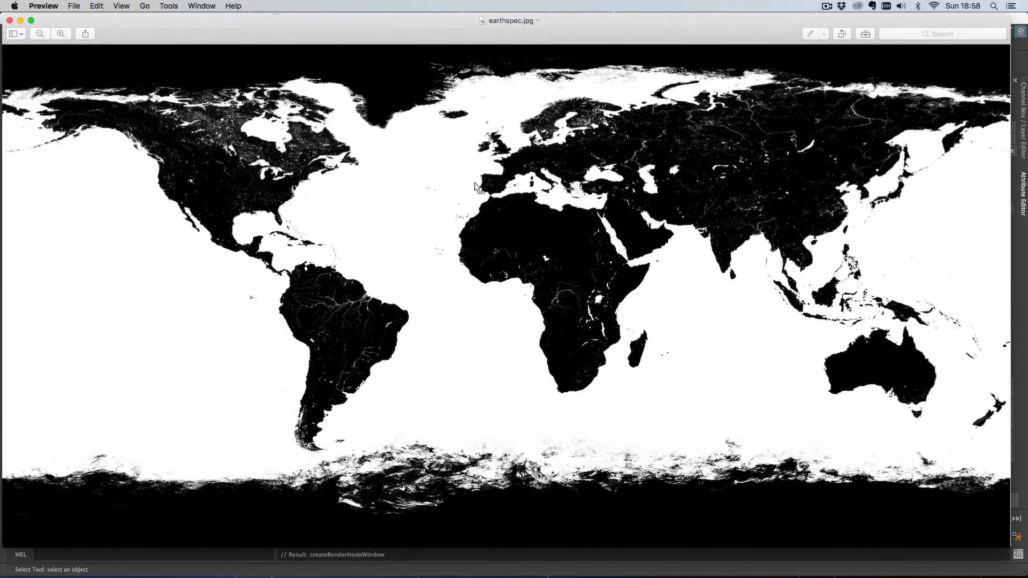
pyautogui.moveTo(527, 239)
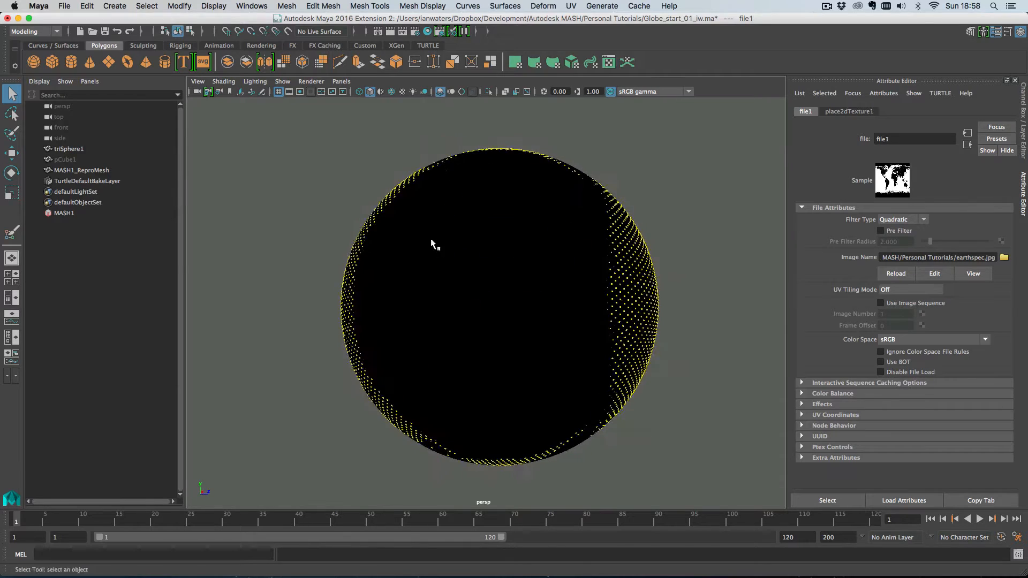
# Step: Inspect MASH1's MASH1_Mute_Scale node, then select the triSphere1 mesh
pyautogui.click(64, 213)
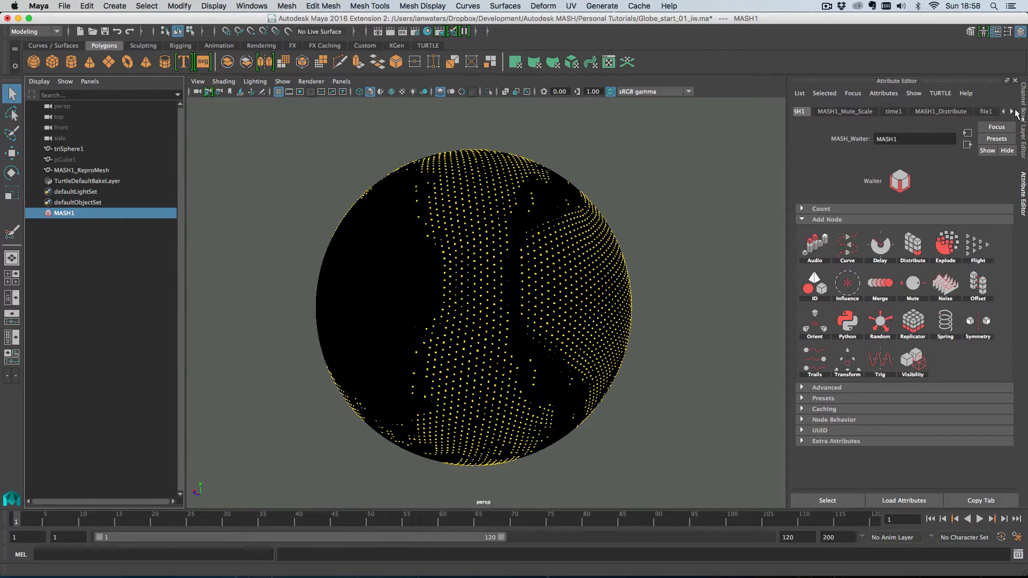
pyautogui.click(1011, 110)
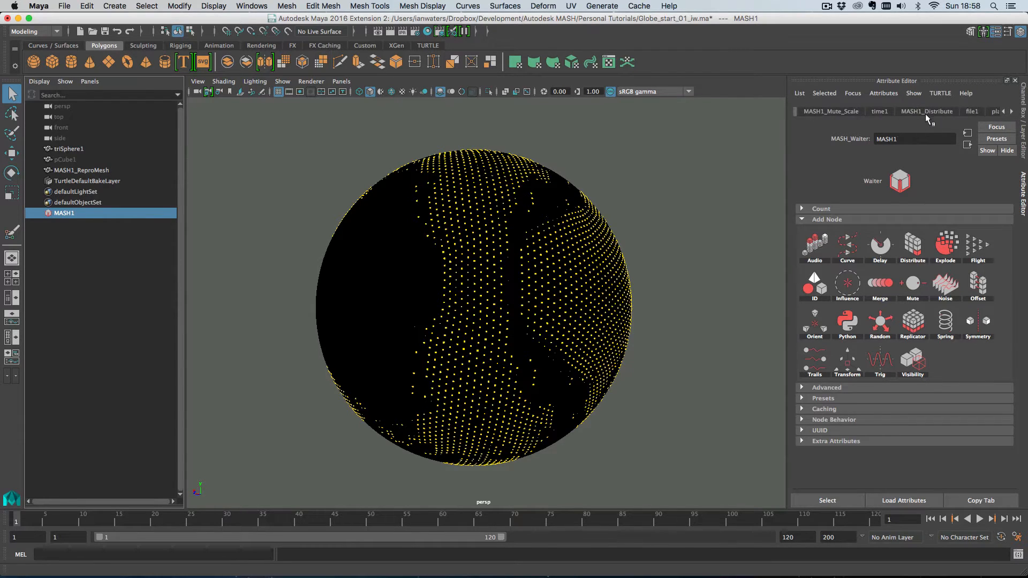
pyautogui.click(830, 111)
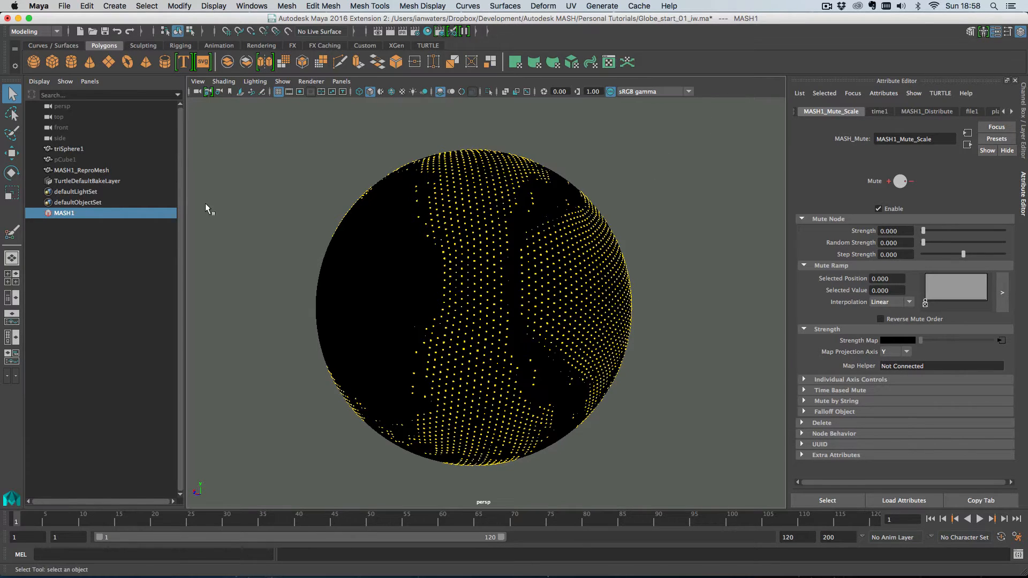
pyautogui.click(68, 149)
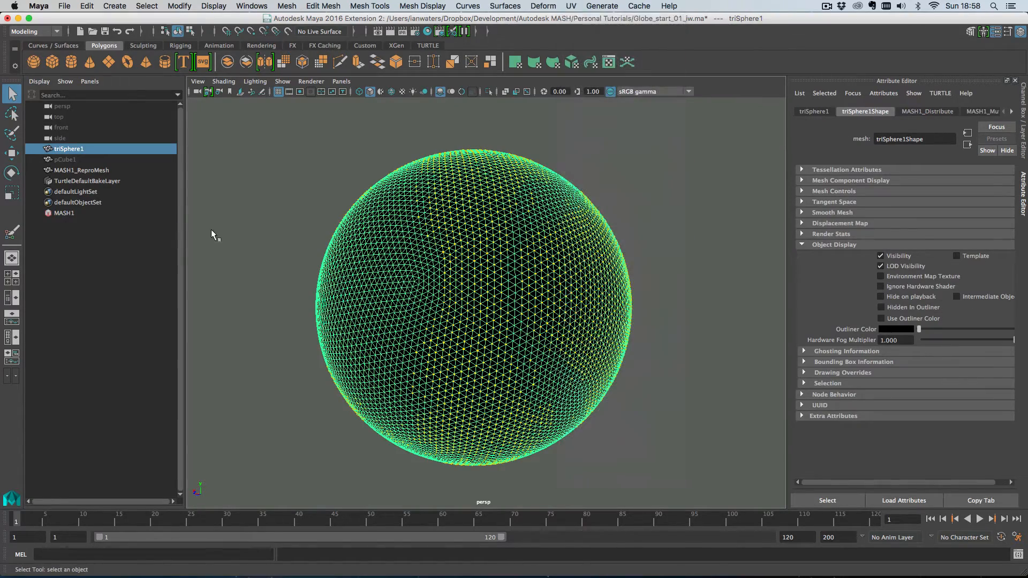
pyautogui.click(570, 6)
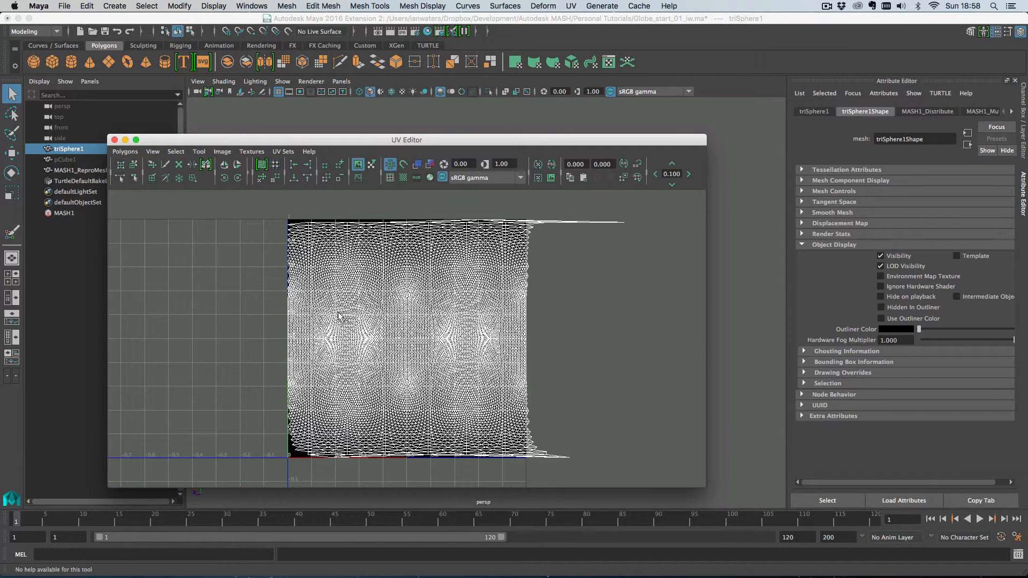
pyautogui.moveTo(510, 439)
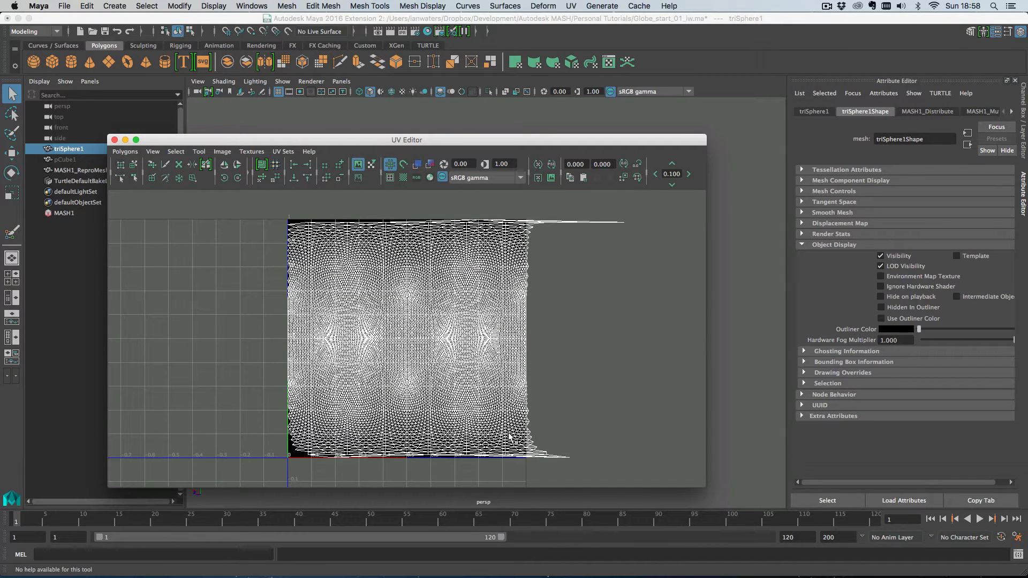
pyautogui.moveTo(581, 228)
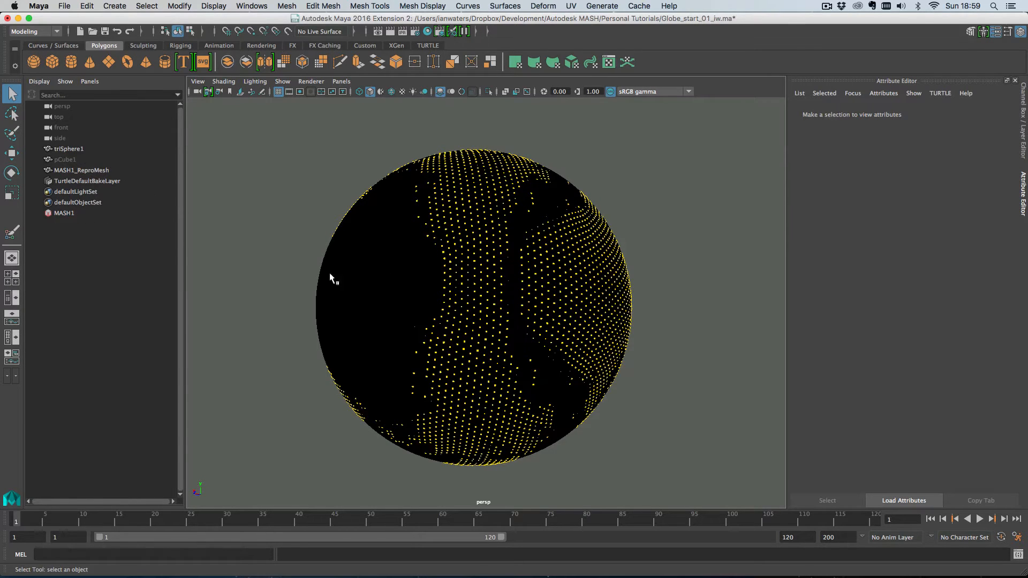
# Step: Select the MASH1 network to edit its Mute node's map projection
pyautogui.click(64, 213)
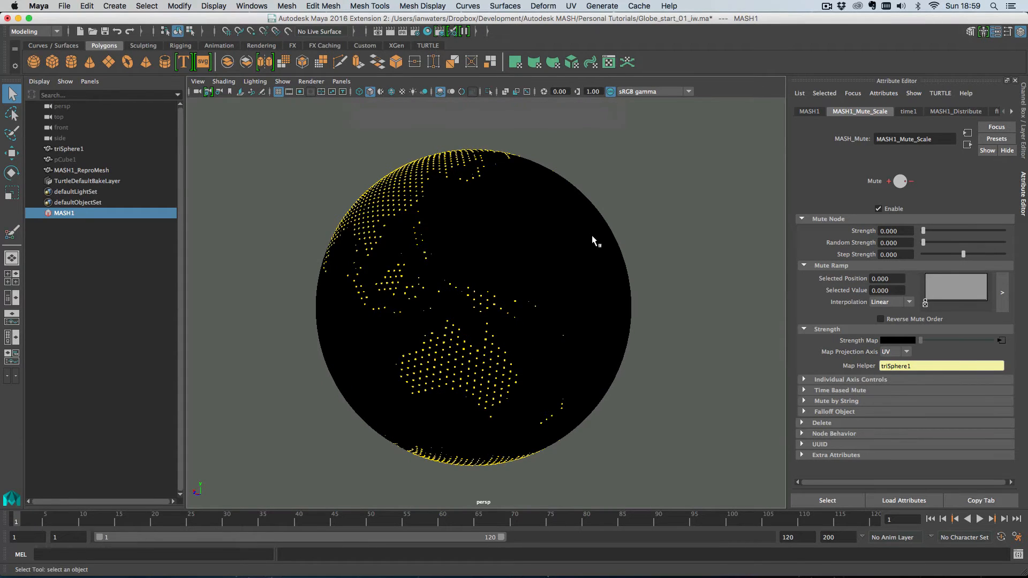
pyautogui.moveTo(660, 191)
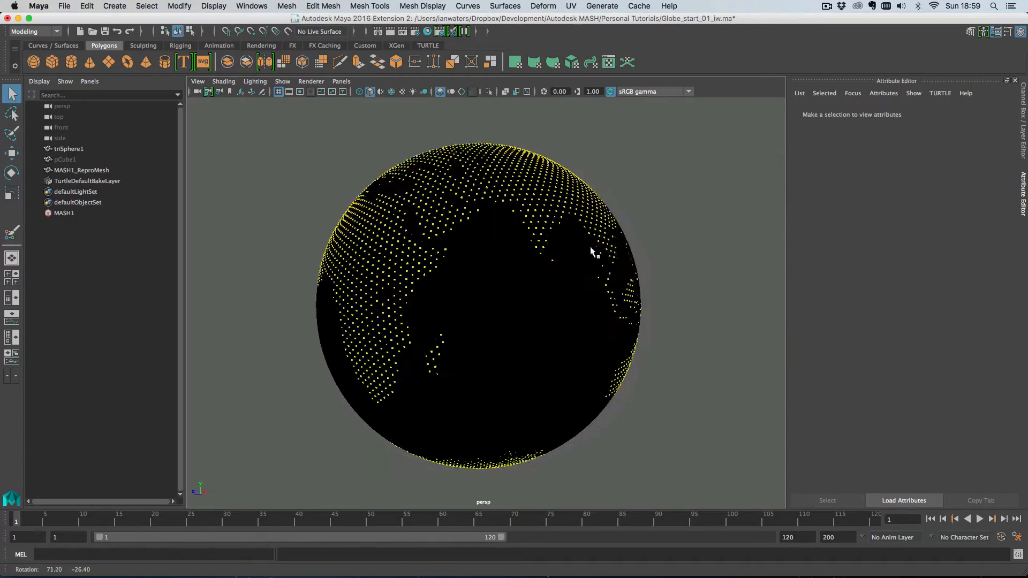
# Step: Hide triSphere1 with Ctrl+H, orbit the floating points, and select MASH1
pyautogui.click(68, 149)
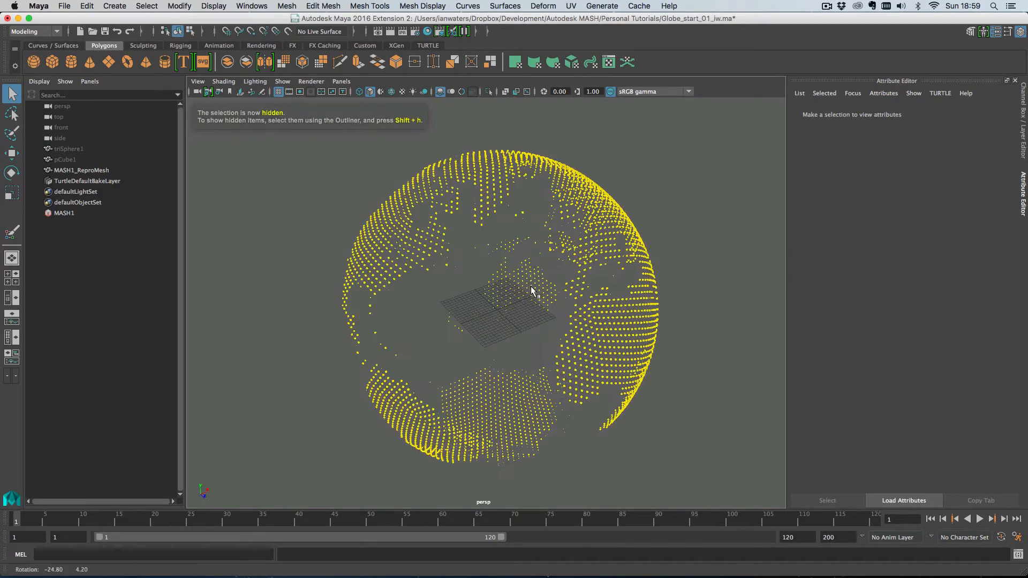
pyautogui.moveTo(531, 292); pyautogui.dragTo(527, 278)
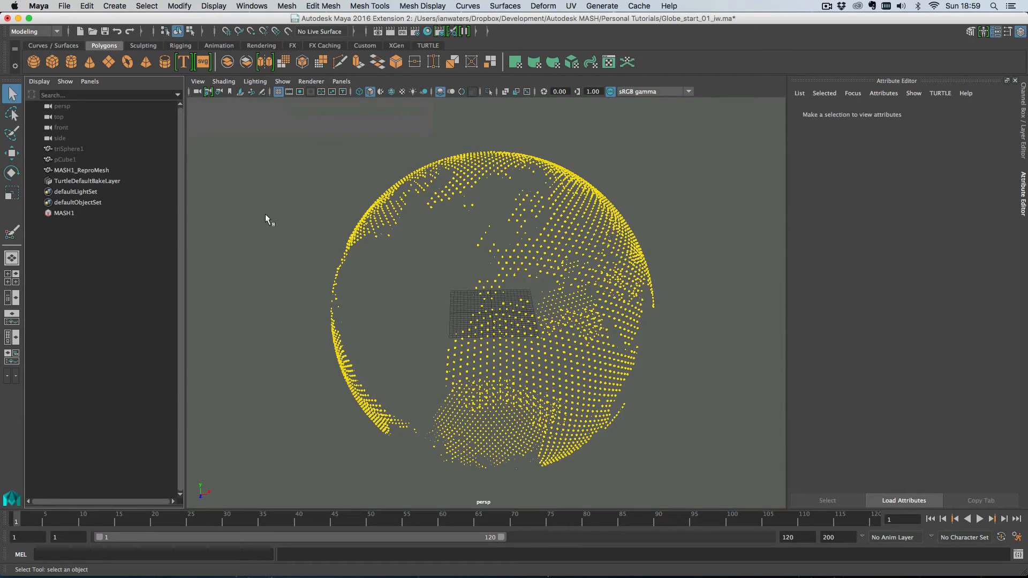
pyautogui.click(64, 213)
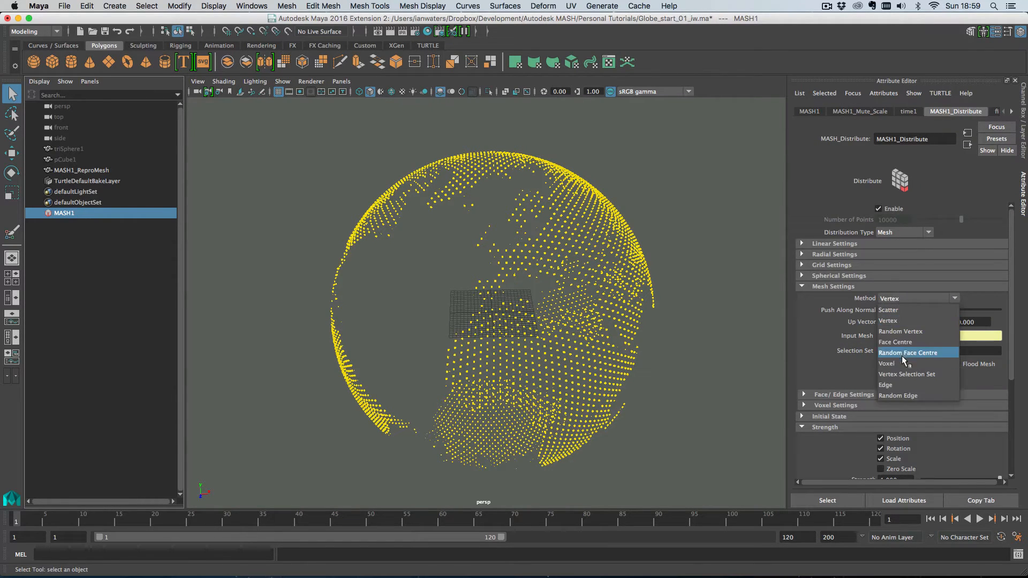
# Step: Switch the distribution method to Edge and orbit to view the denser continents
pyautogui.click(884, 385)
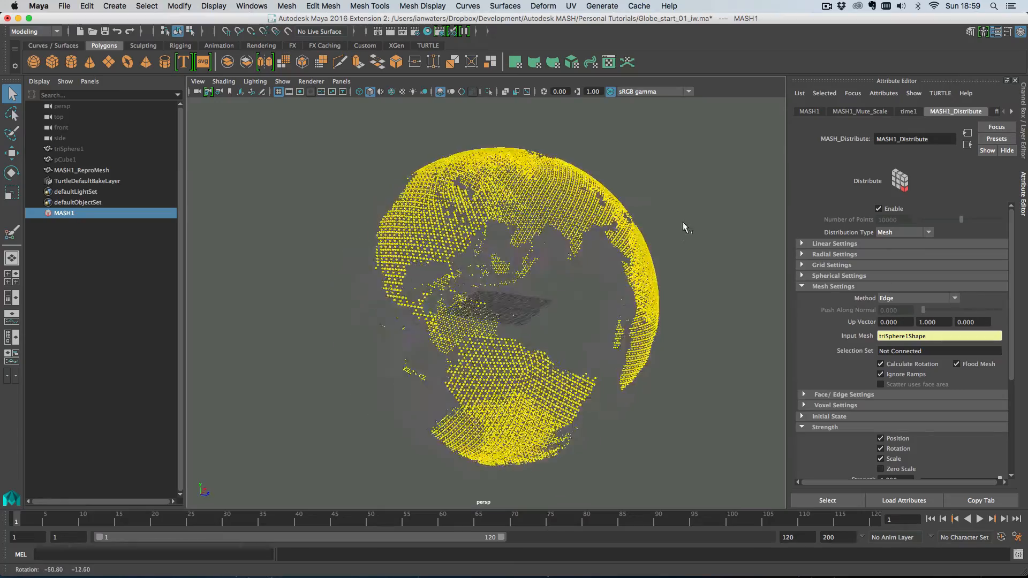
pyautogui.moveTo(685, 228); pyautogui.dragTo(524, 234)
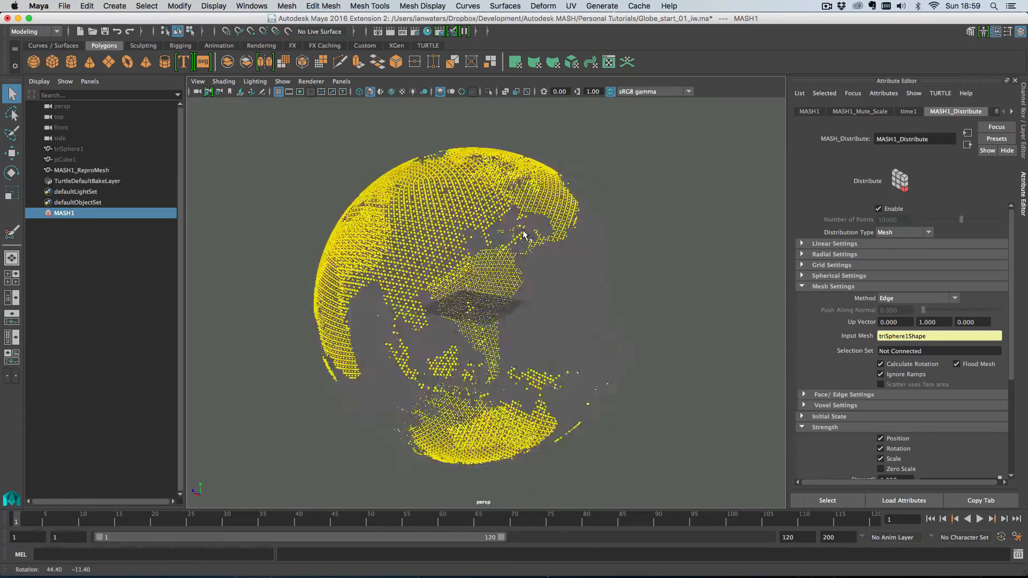
pyautogui.moveTo(525, 236); pyautogui.dragTo(420, 256)
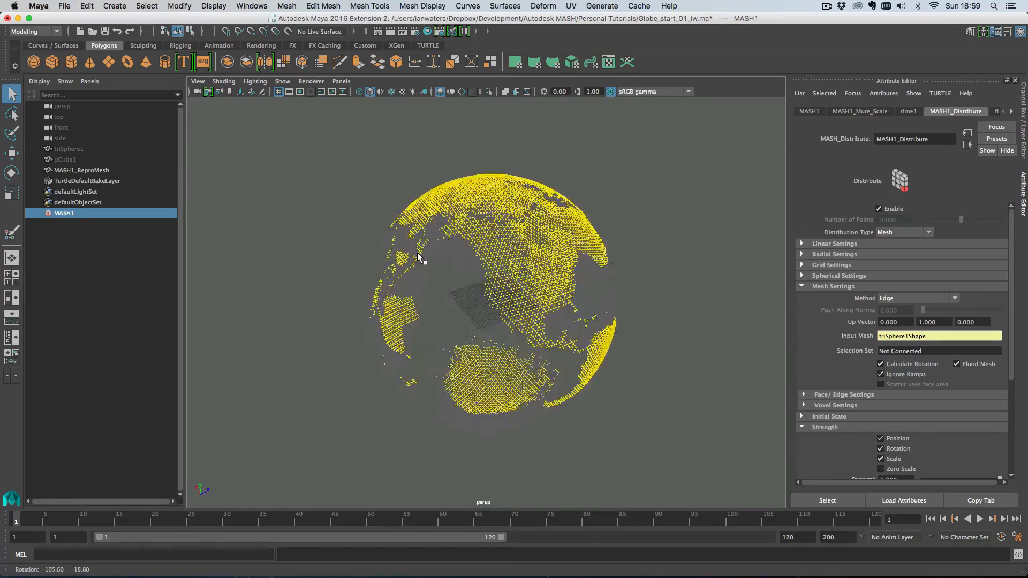
pyautogui.moveTo(420, 256); pyautogui.dragTo(537, 256)
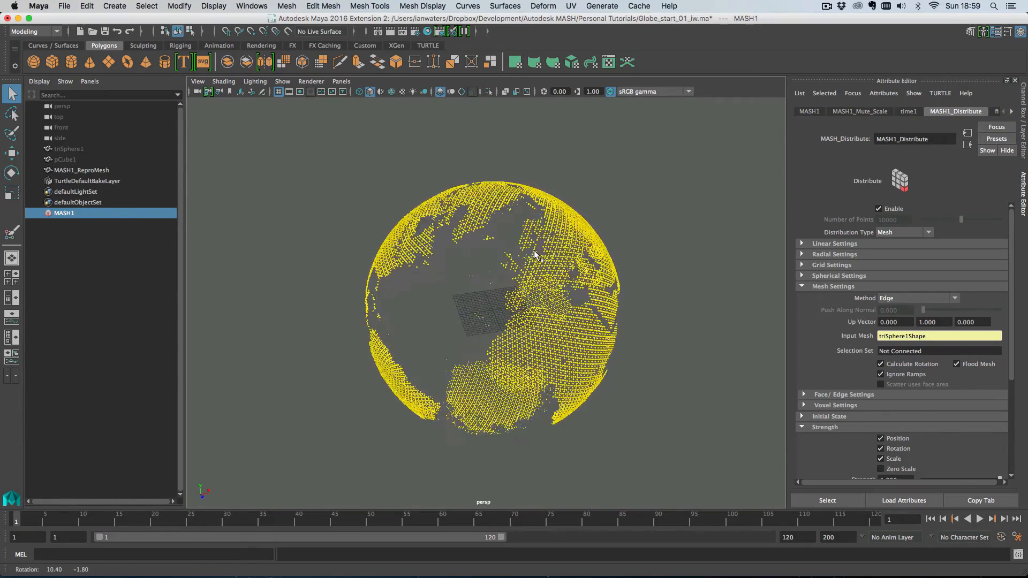